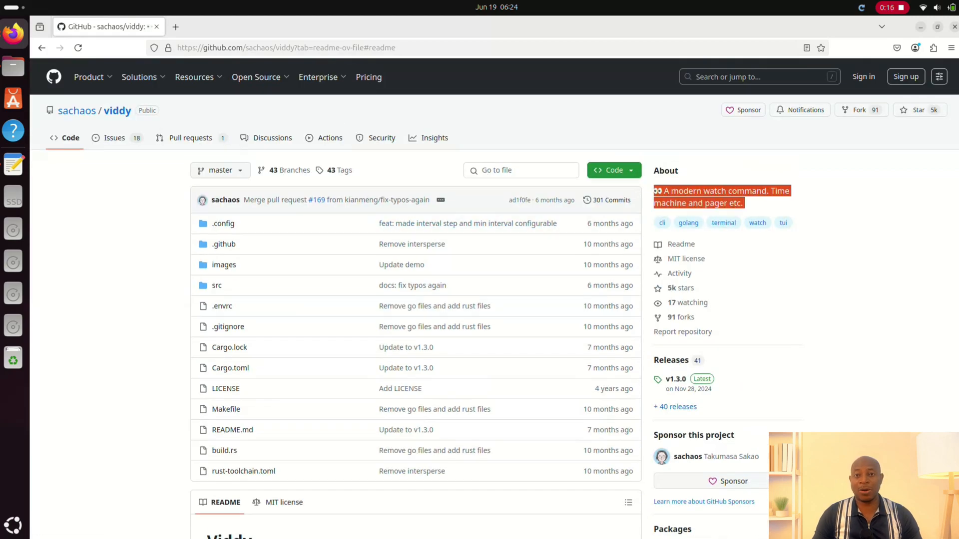
- Run viddy -n 2 on a ps top-10 CPU listing so the busiest processes refresh every 2 seconds
{"action": "scroll", "scroll_direction": "down", "scroll_amount": 3}
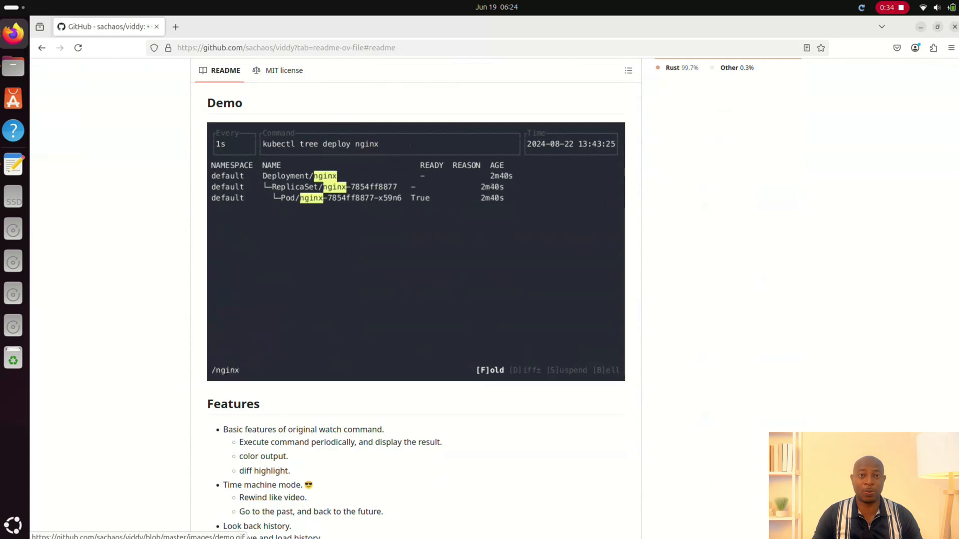
{"action": "scroll", "scroll_direction": "down", "scroll_amount": 3}
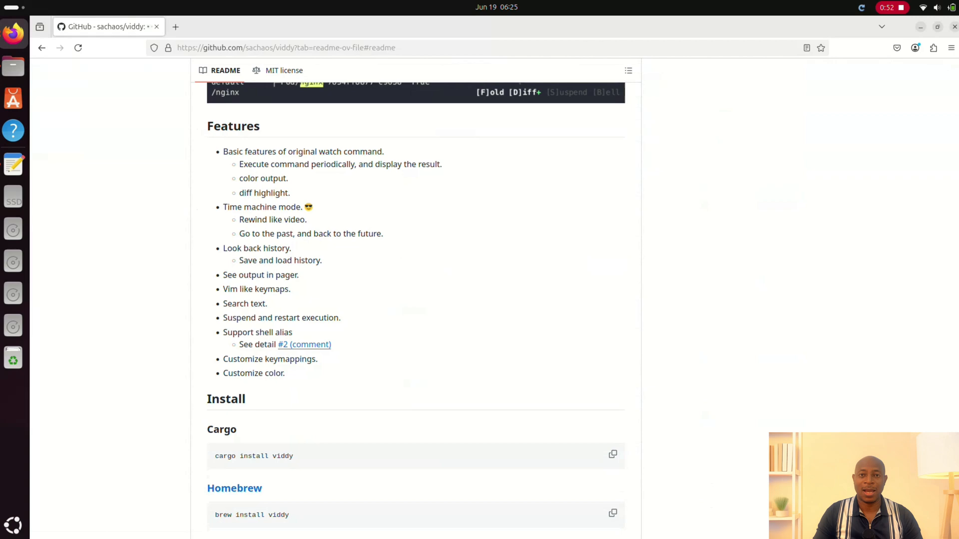
{"action": "scroll", "scroll_direction": "down", "scroll_amount": 3}
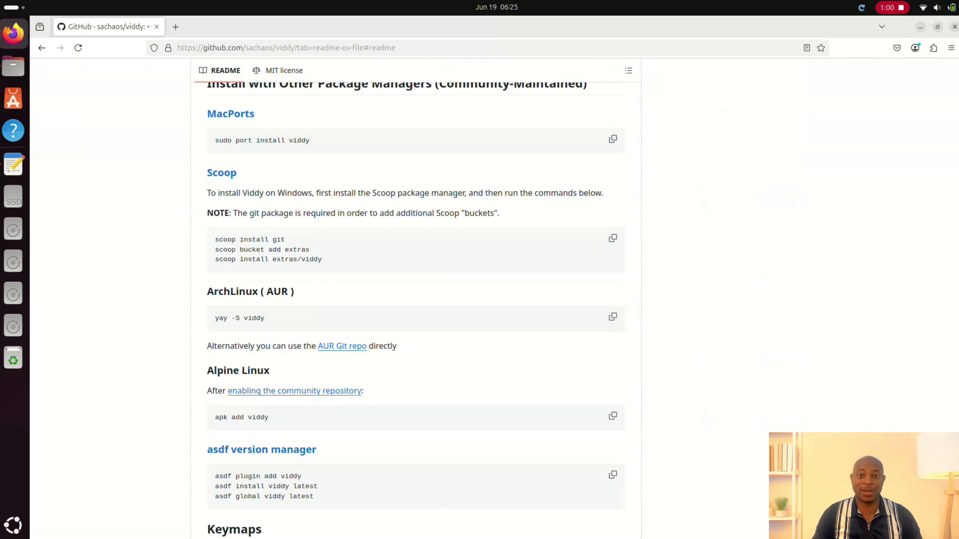
{"action": "left_click", "coordinate": [13, 195]}
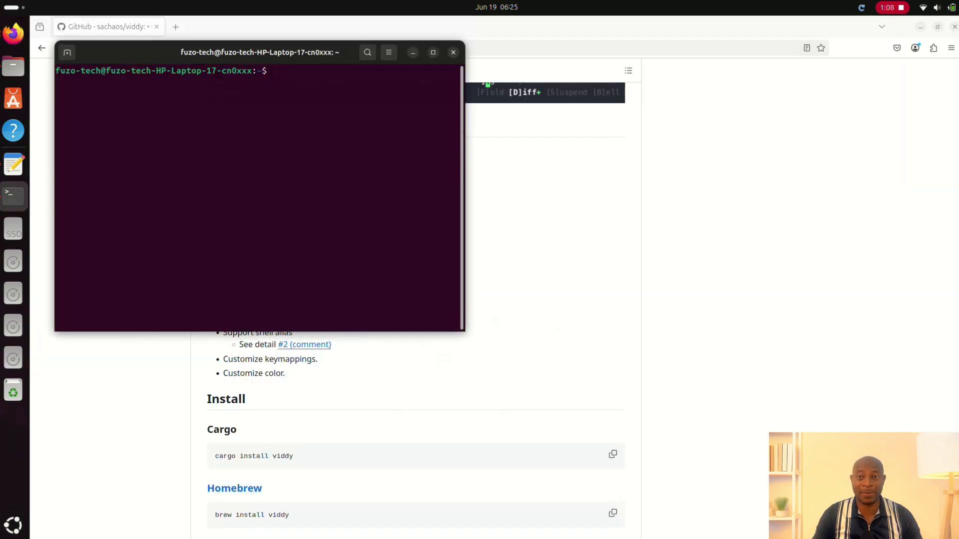
{"action": "type", "text": "viddy -n 2 \"ps -eo pid,comm,%cpu --sort=-%cpu | head -n 10\""}
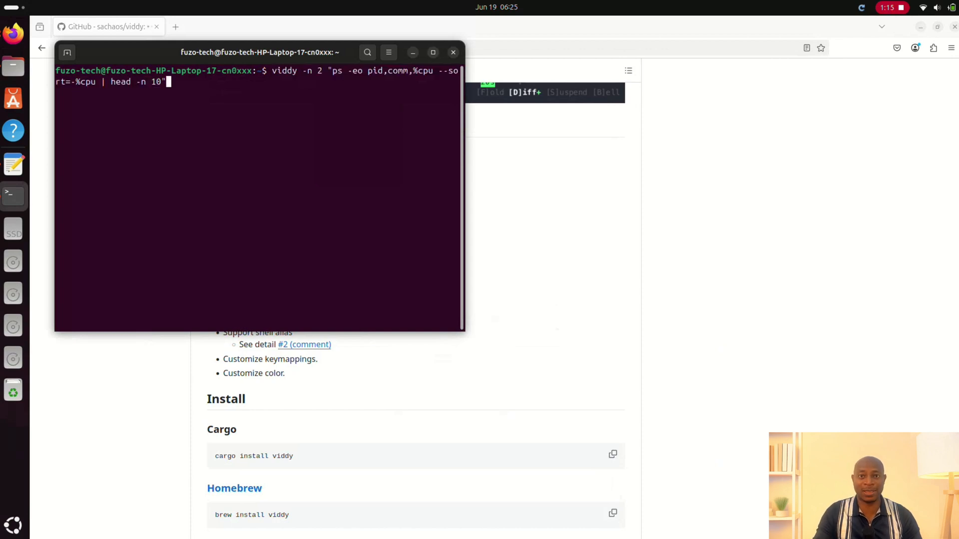
{"action": "key", "text": "Return"}
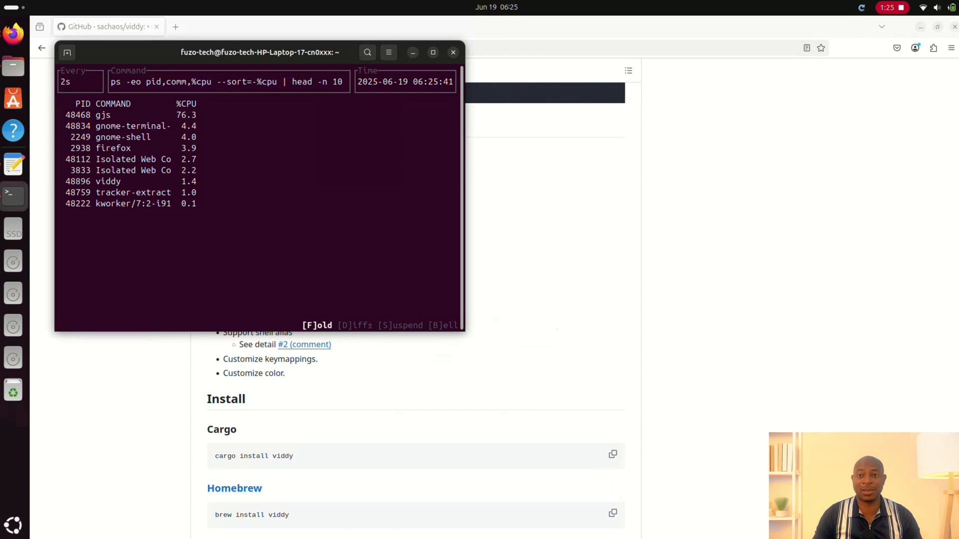
{"action": "left_click", "coordinate": [432, 51]}
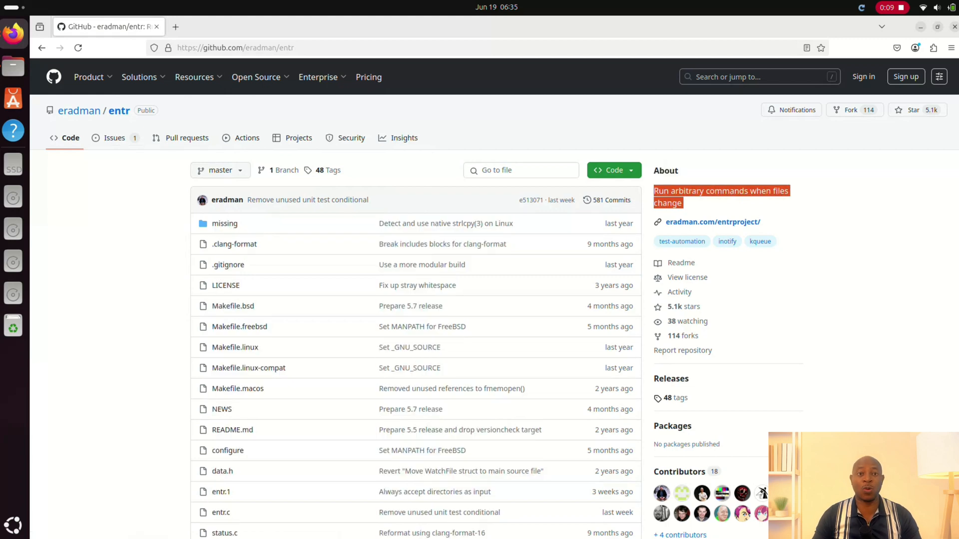
{"action": "scroll", "scroll_direction": "down", "scroll_amount": 3}
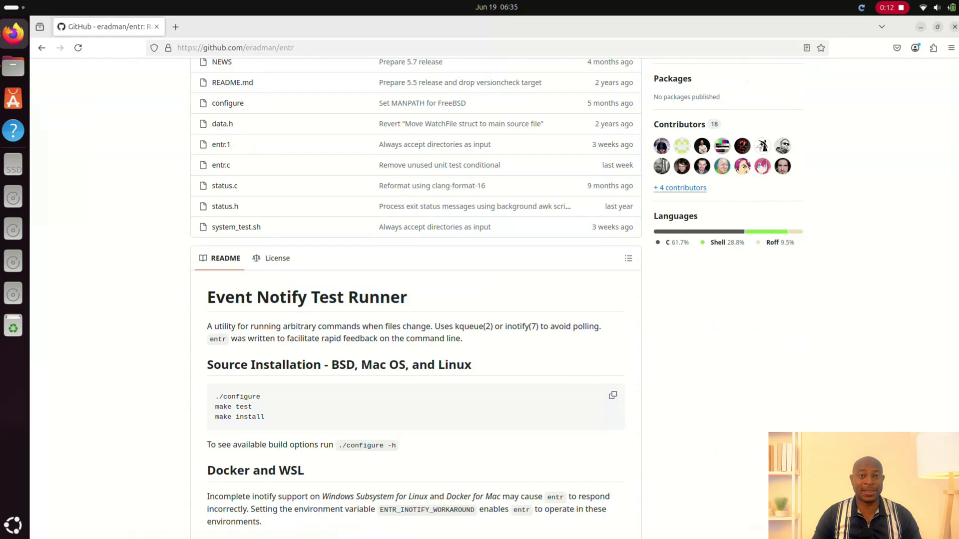
{"action": "scroll", "scroll_direction": "down", "scroll_amount": 3}
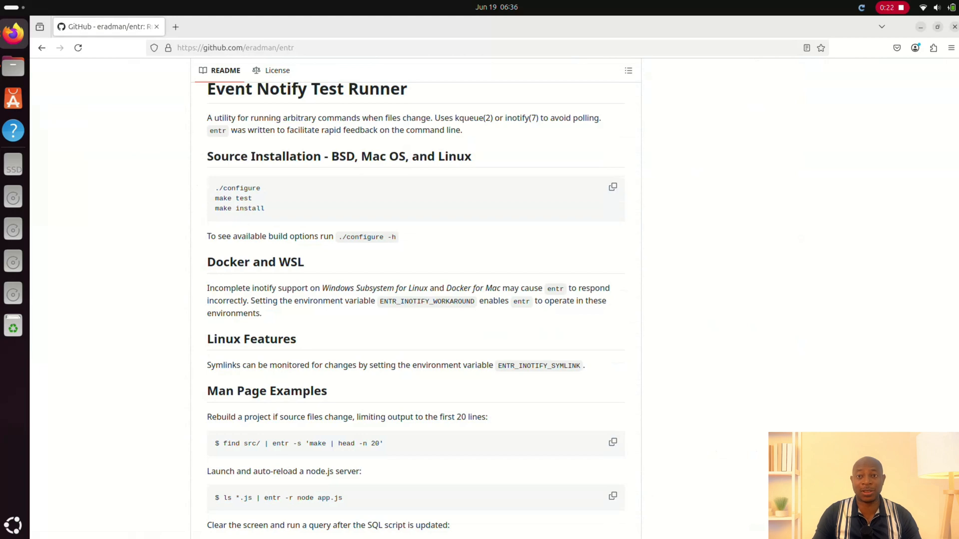
{"action": "scroll", "scroll_direction": "down", "scroll_amount": 3}
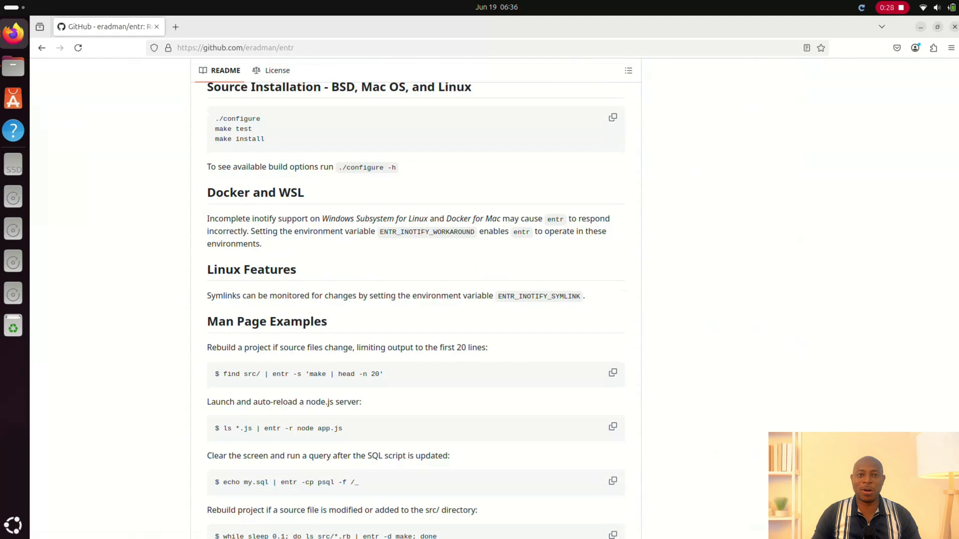
{"action": "scroll", "scroll_direction": "down", "scroll_amount": 3}
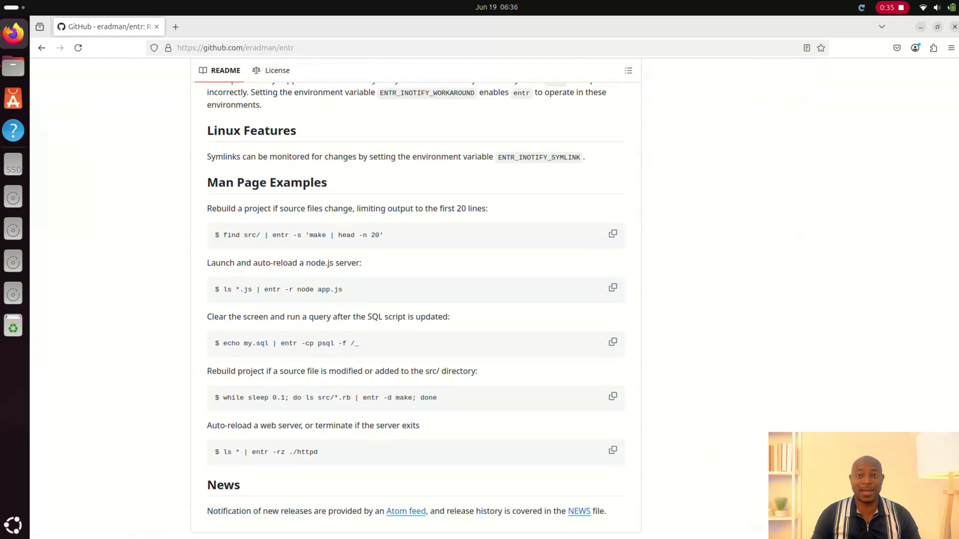
{"action": "double_click", "coordinate": [220, 209]}
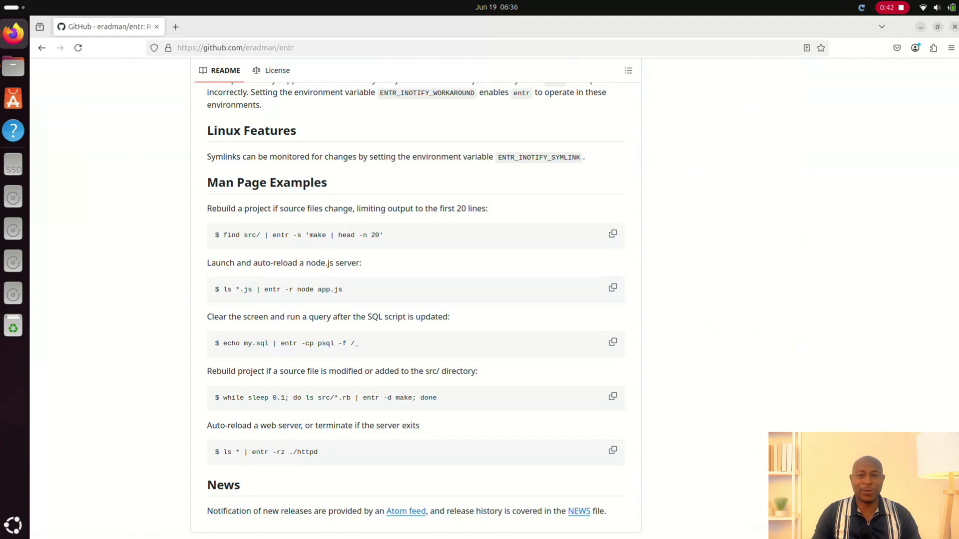
{"action": "scroll", "scroll_direction": "down", "scroll_amount": 3}
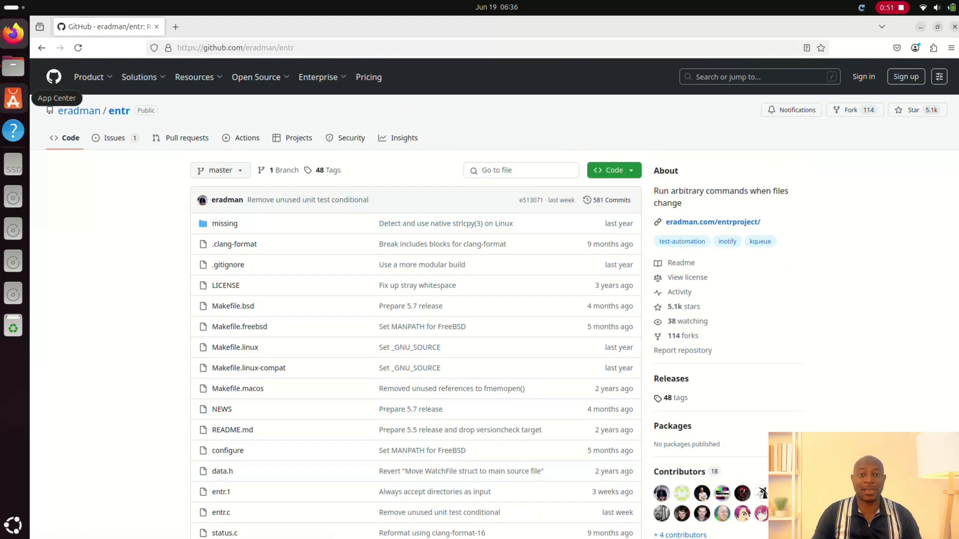
- Add a '#this' comment to test.sh so the running entr watch reruns the script
{"action": "left_click", "coordinate": [197, 77]}
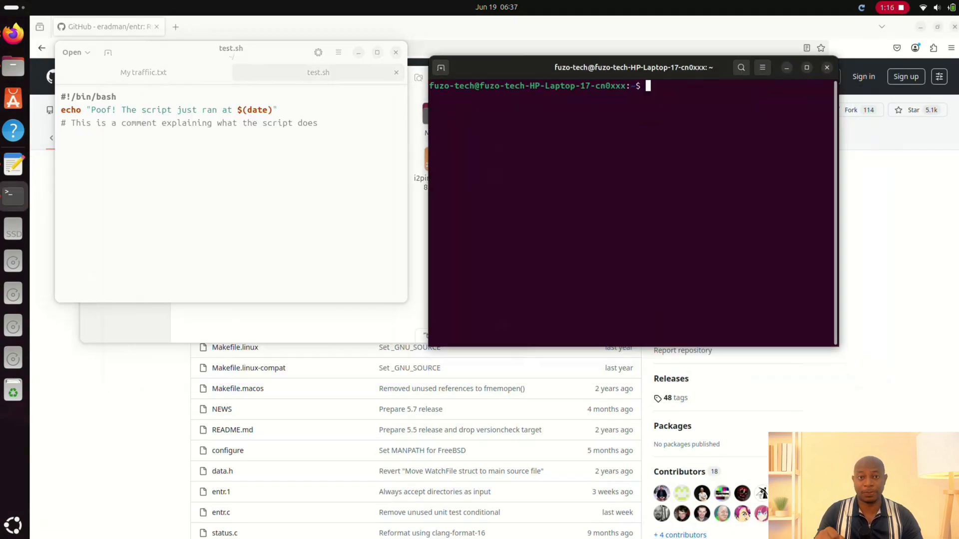
{"action": "type", "text": "#this is a new comment"}
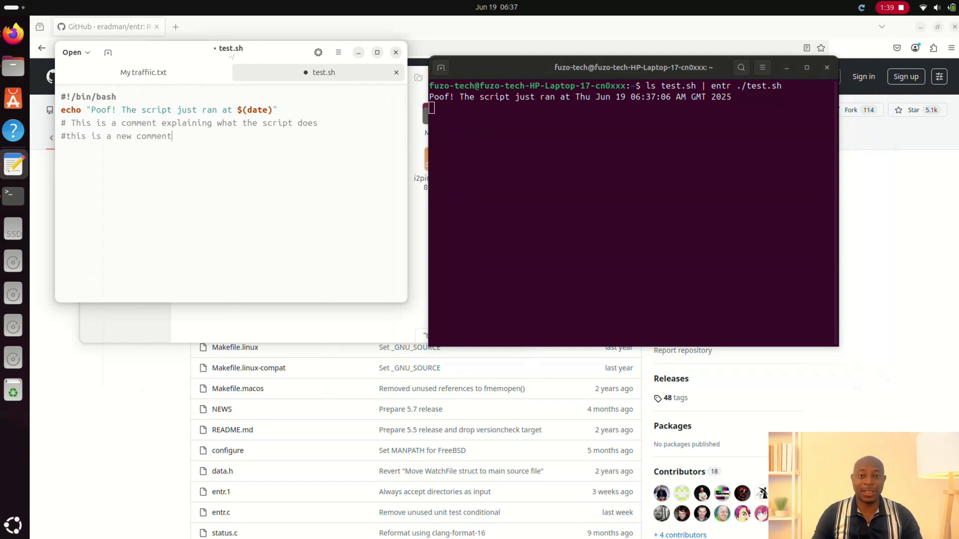
{"action": "left_click", "coordinate": [339, 52]}
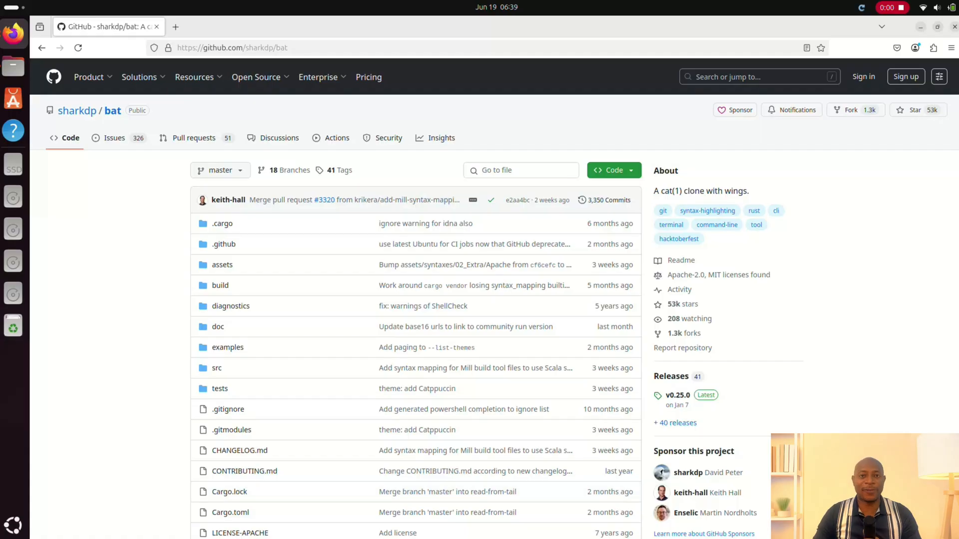
- Read through the bat README's feature examples on the sharkdp/bat page
{"action": "double_click", "coordinate": [113, 111]}
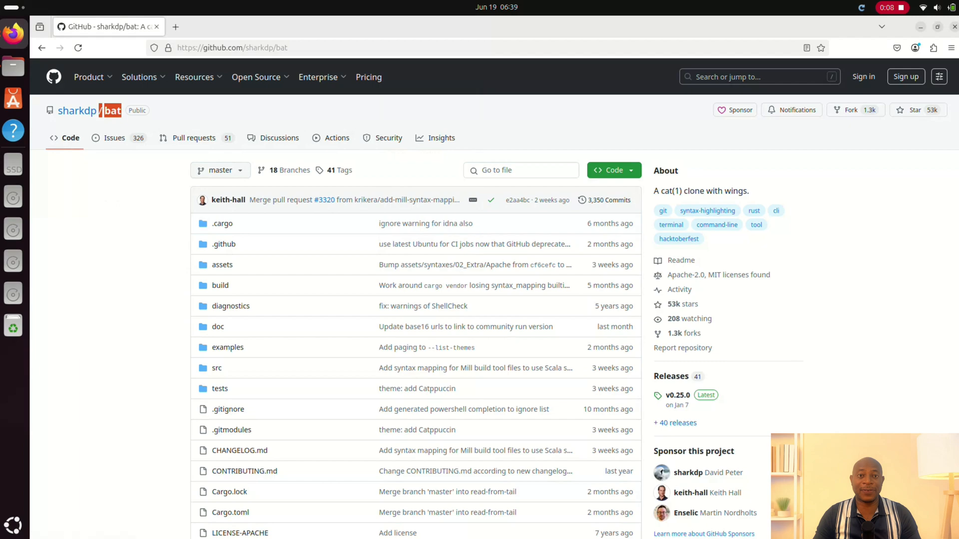
{"action": "scroll", "scroll_direction": "down", "scroll_amount": 3}
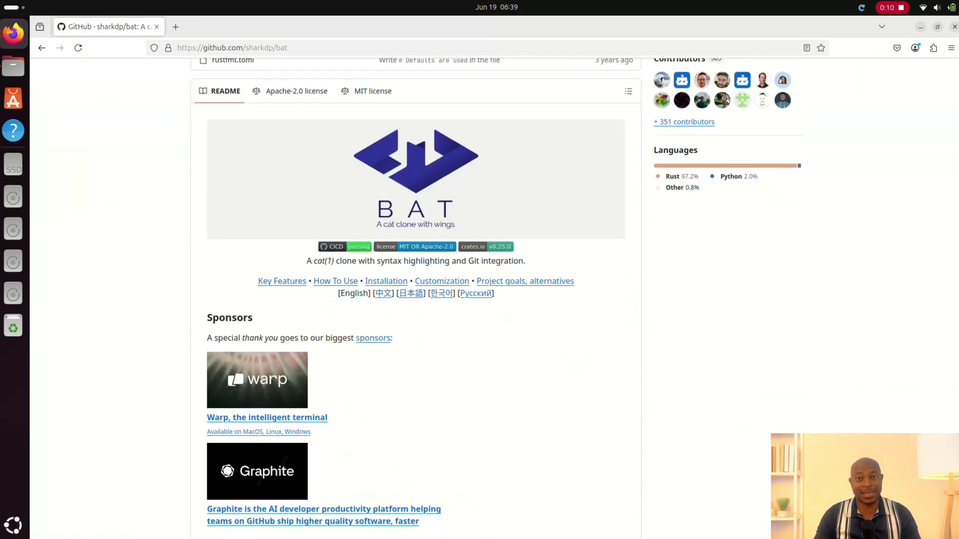
{"action": "scroll", "scroll_direction": "down", "scroll_amount": 3}
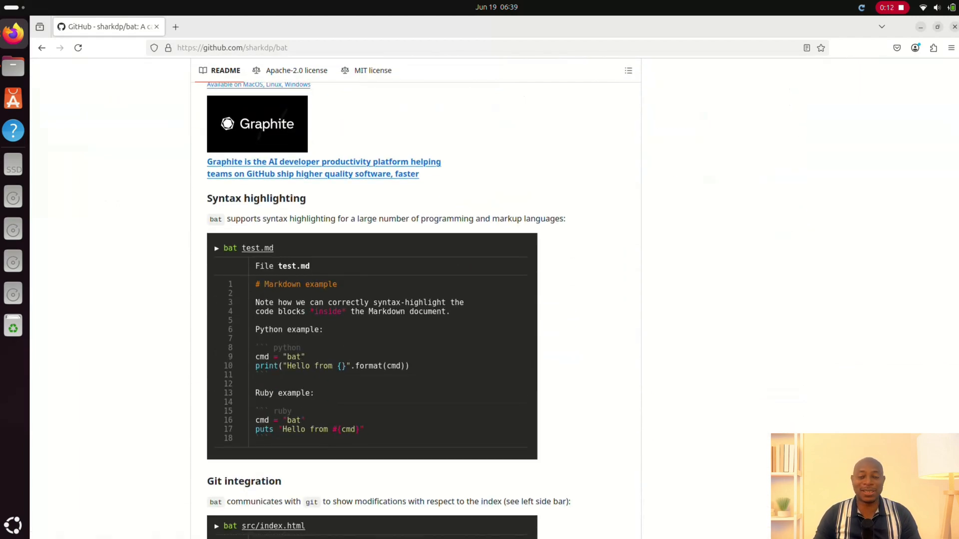
{"action": "scroll", "scroll_direction": "down", "scroll_amount": 3}
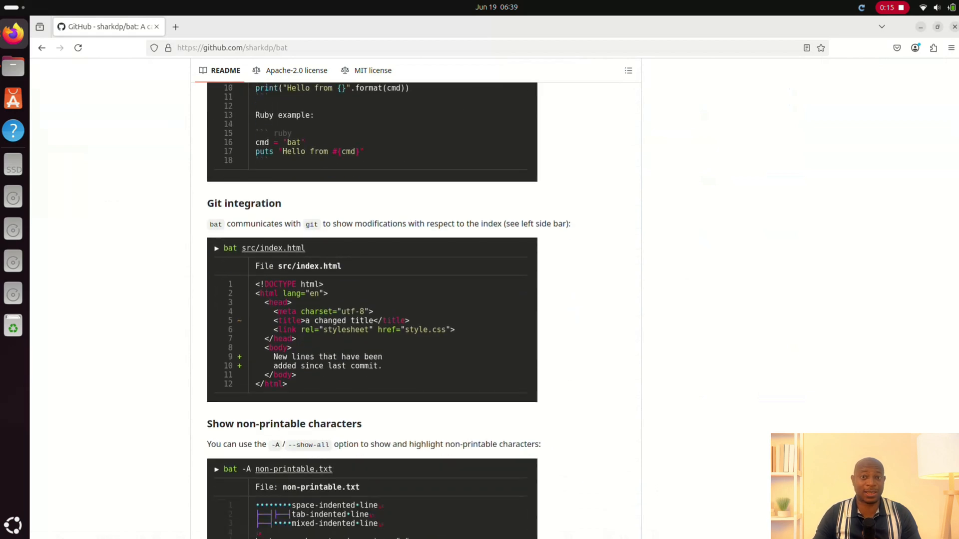
{"action": "scroll", "scroll_direction": "down", "scroll_amount": 3}
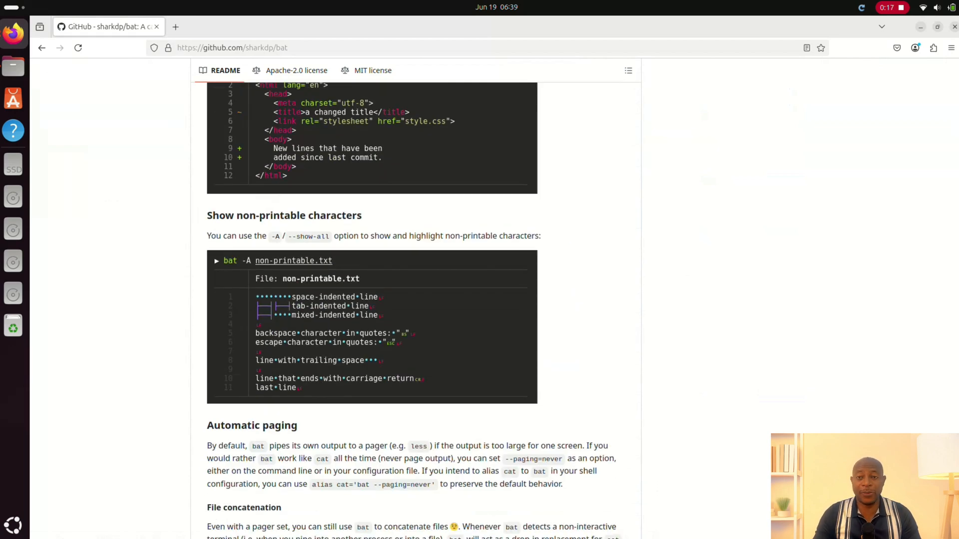
{"action": "scroll", "scroll_direction": "down", "scroll_amount": 3}
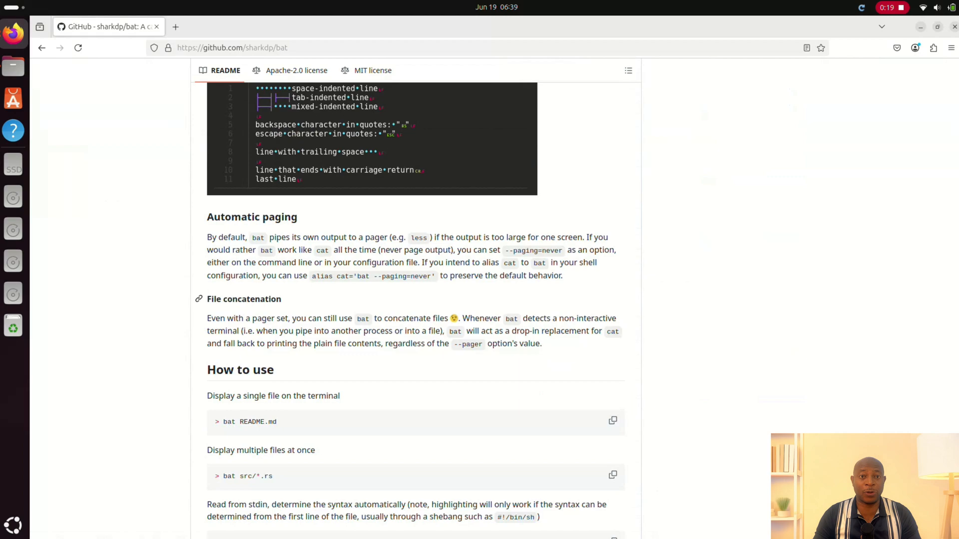
{"action": "scroll", "scroll_direction": "down", "scroll_amount": 3}
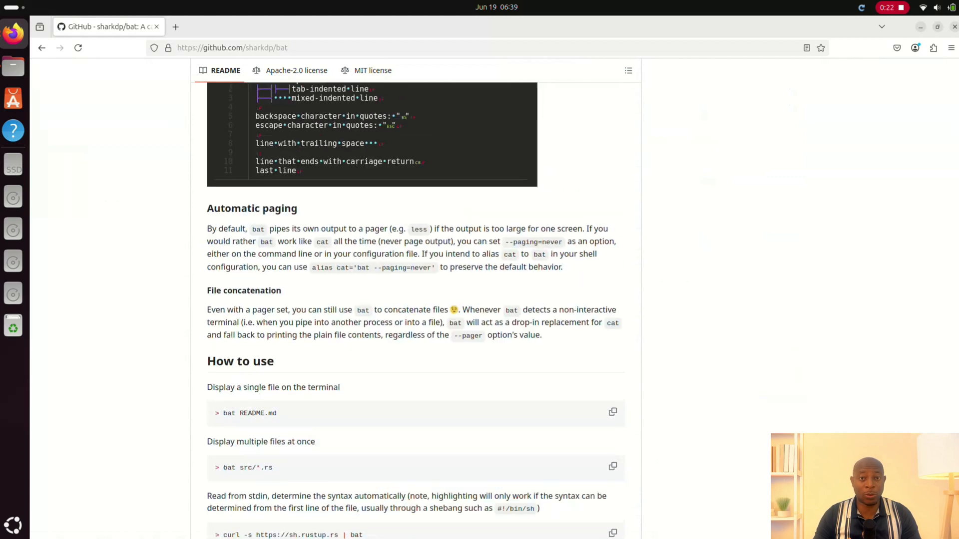
{"action": "scroll", "scroll_direction": "up", "scroll_amount": 3}
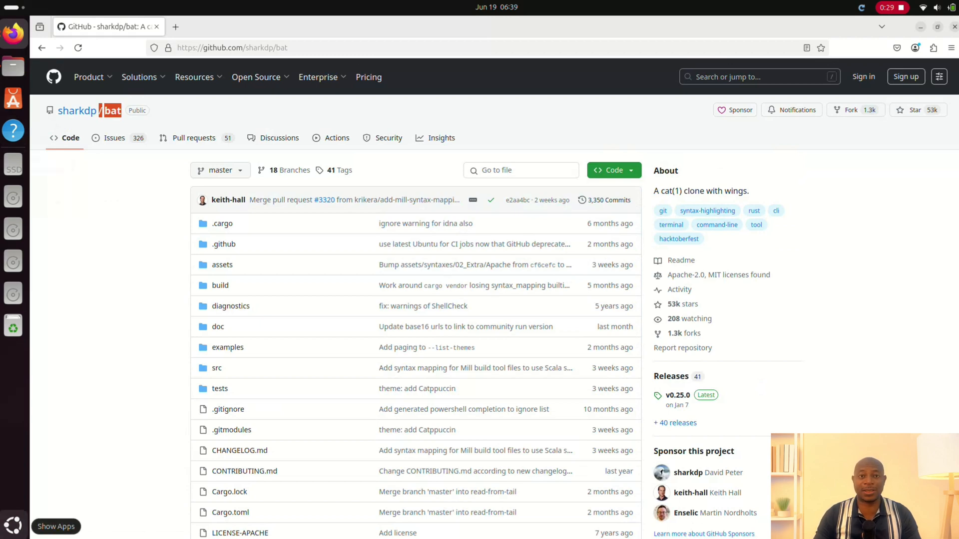
- Launch a terminal over the bat repository page from the applications view
{"action": "left_click", "coordinate": [12, 525]}
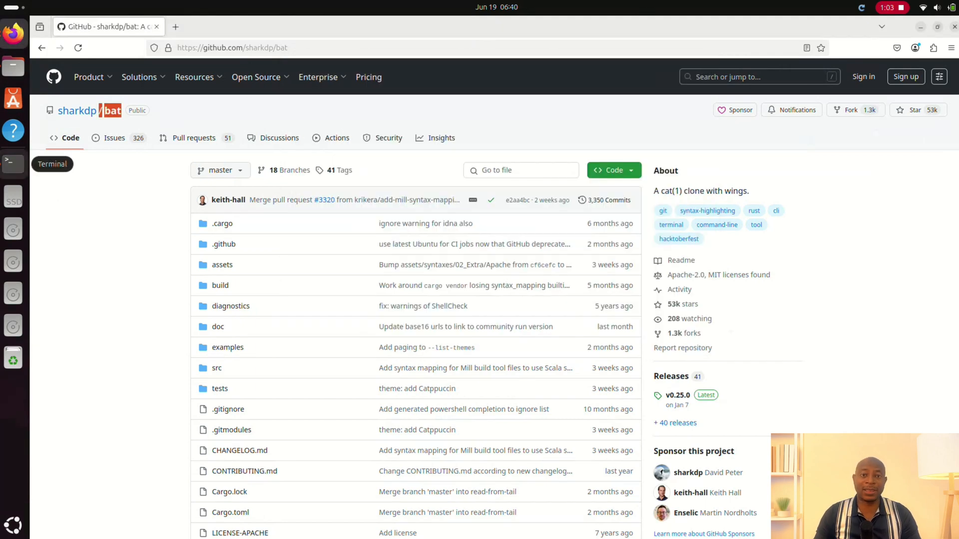
{"action": "key", "text": "Return"}
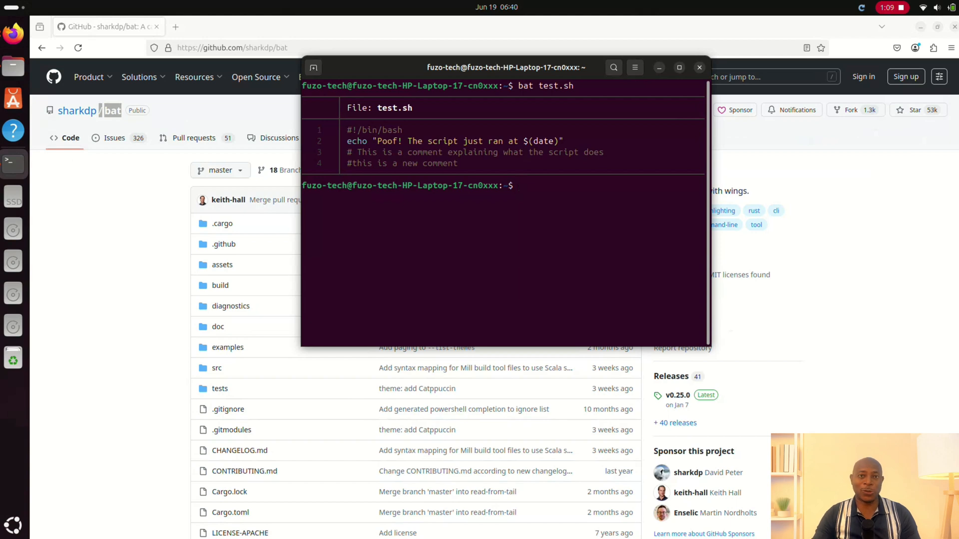
{"action": "type", "text": "curl -s https://example.com | bat"}
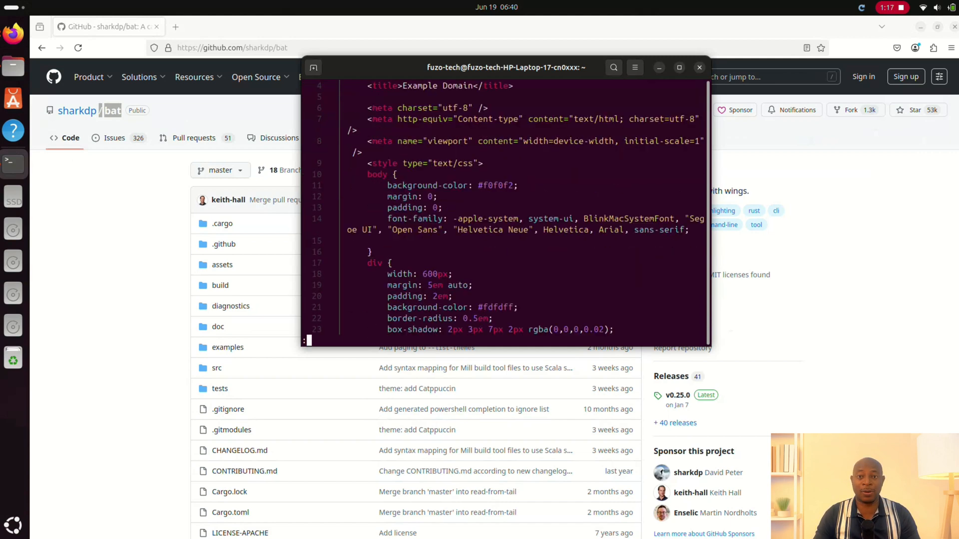
{"action": "scroll", "scroll_direction": "down", "scroll_amount": 3}
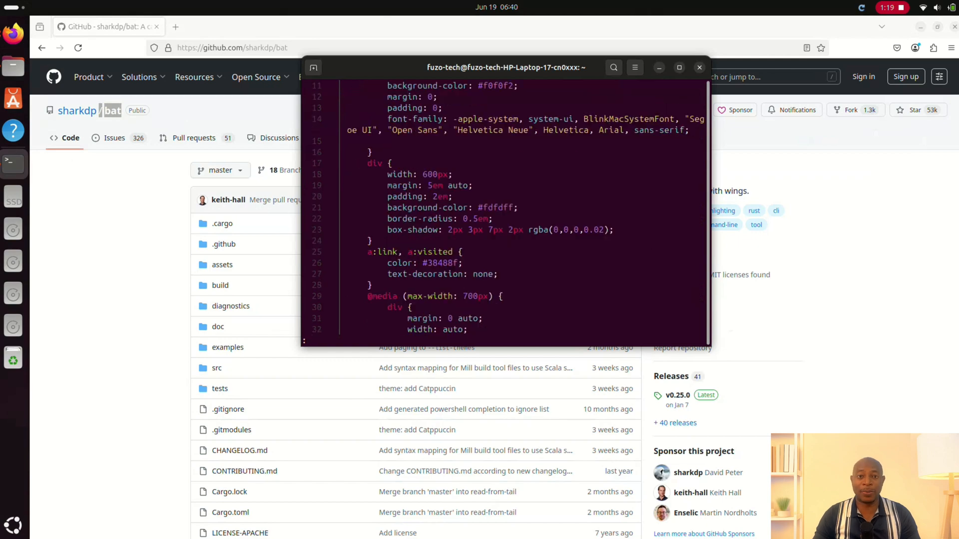
{"action": "left_click", "coordinate": [679, 67]}
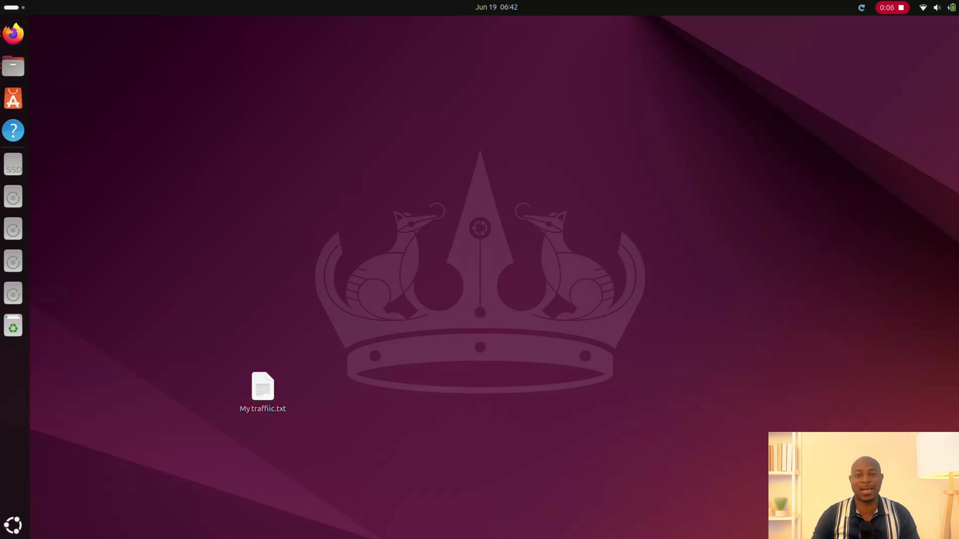
- Start broot in a new terminal to show the home folder tree
{"action": "left_click", "coordinate": [13, 525]}
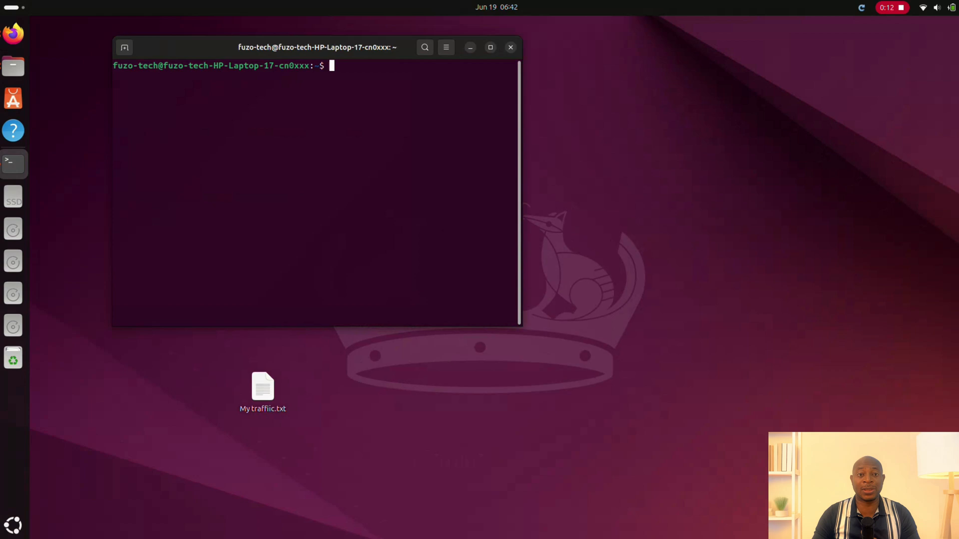
{"action": "type", "text": "bro"}
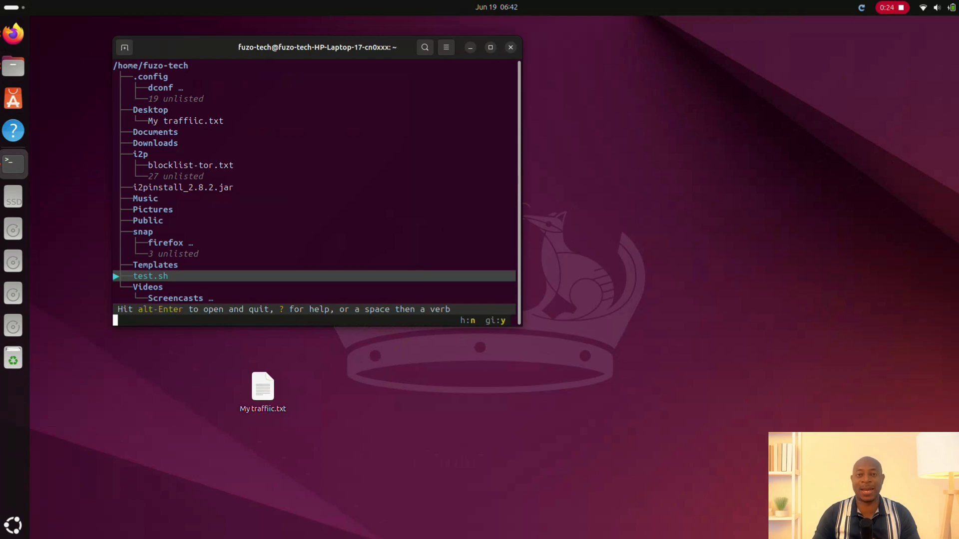
{"action": "type", "text": "test"}
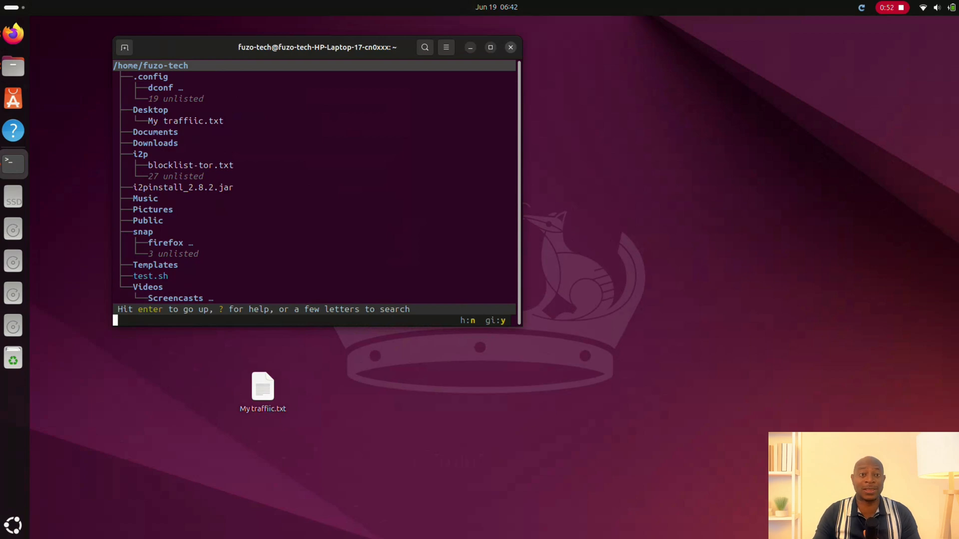
- Close the terminal still running broot, confirming the warning dialog
{"action": "left_click", "coordinate": [510, 47]}
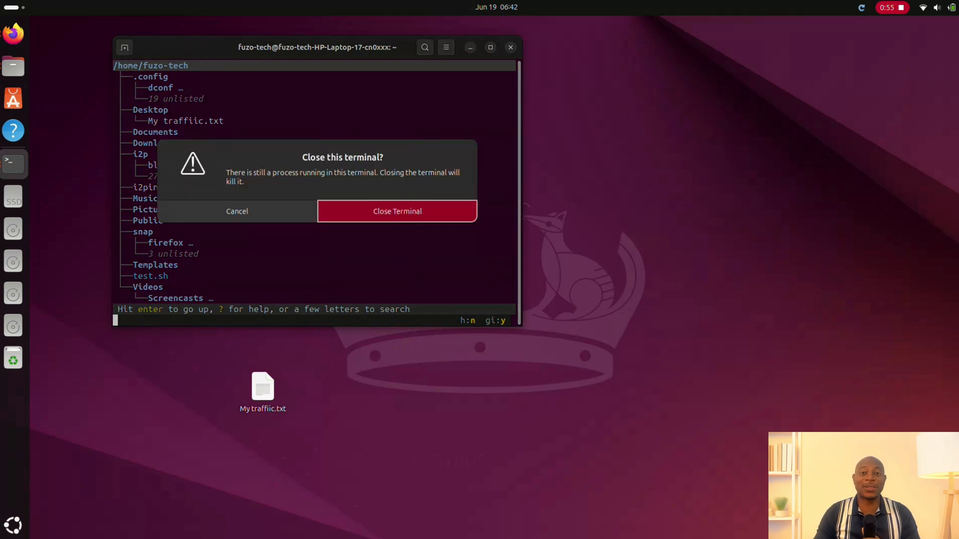
{"action": "left_click", "coordinate": [396, 211]}
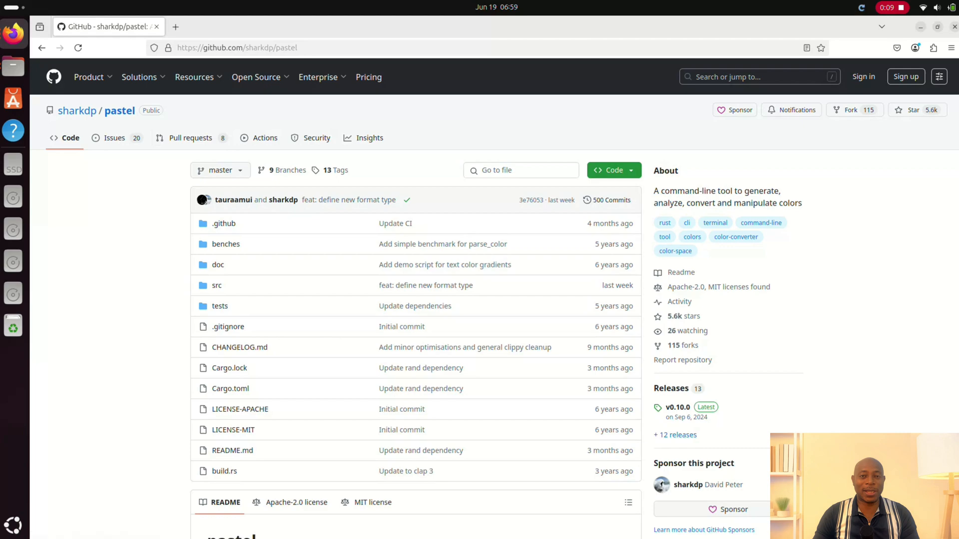
- Scroll through the pastel README tutorial before the hsl ff8000 conversion demo
{"action": "scroll", "scroll_direction": "down", "scroll_amount": 3}
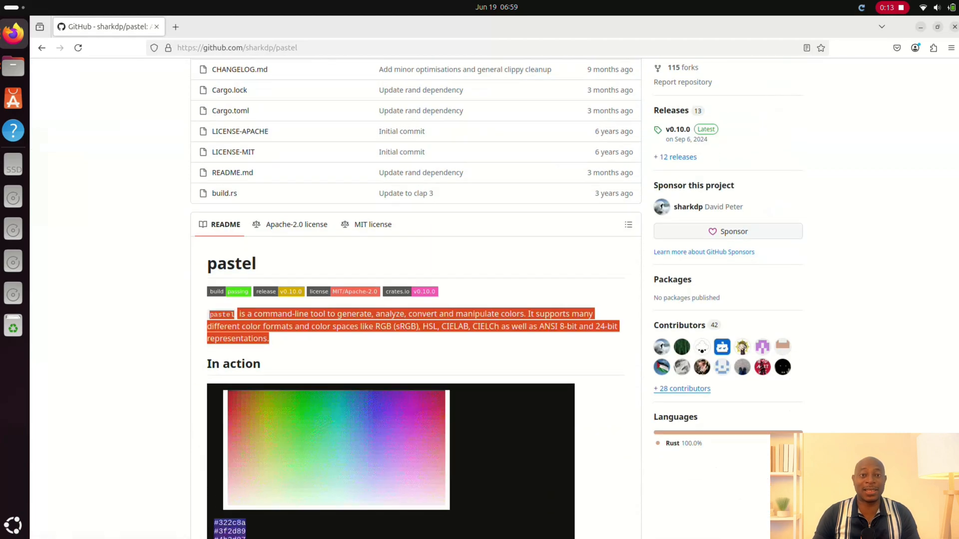
{"action": "scroll", "scroll_direction": "down", "scroll_amount": 3}
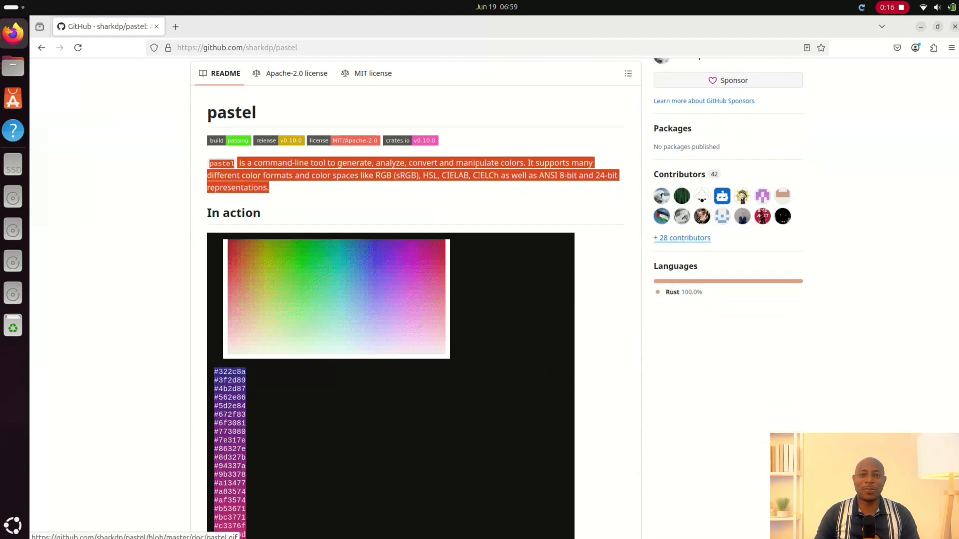
{"action": "scroll", "scroll_direction": "down", "scroll_amount": 3}
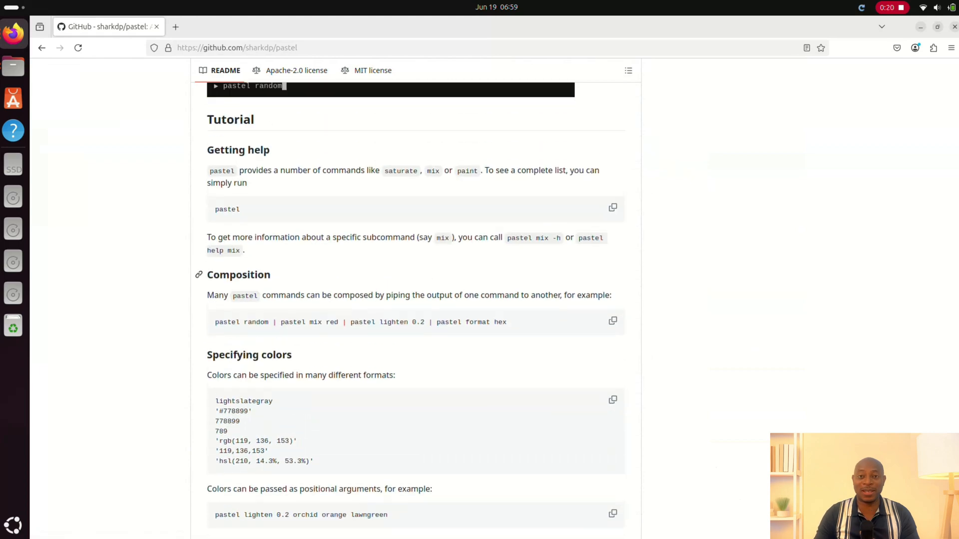
{"action": "scroll", "scroll_direction": "down", "scroll_amount": 3}
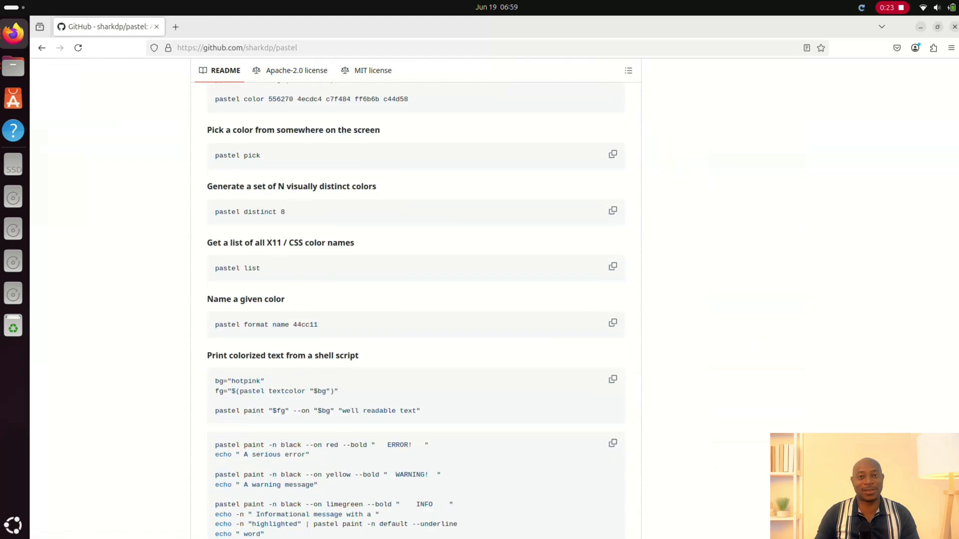
{"action": "scroll", "scroll_direction": "down", "scroll_amount": 3}
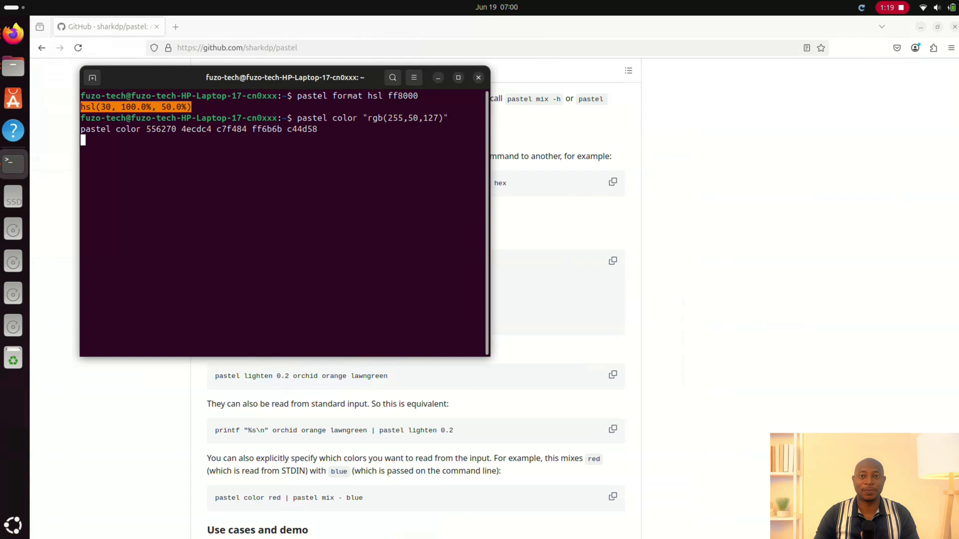
- Run pastel color on rgb(255,50,127) and the hex list, reviewing swatches down to c44d58
{"action": "key", "text": "Return"}
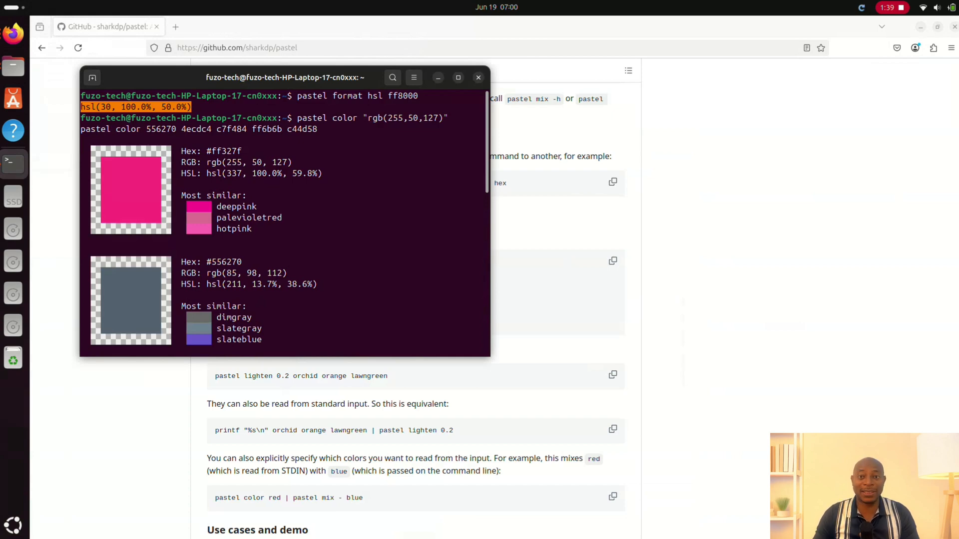
{"action": "scroll", "scroll_direction": "down", "scroll_amount": 3}
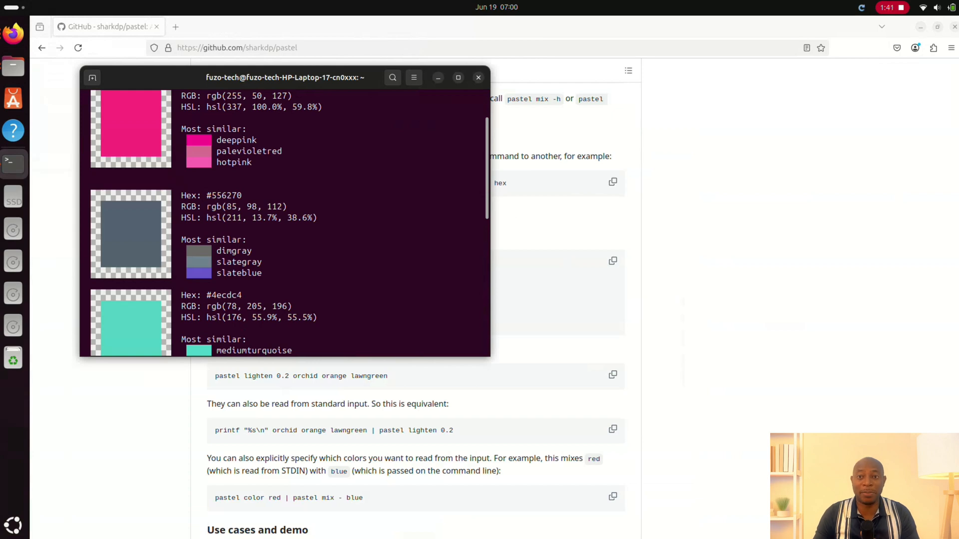
{"action": "scroll", "scroll_direction": "down", "scroll_amount": 3}
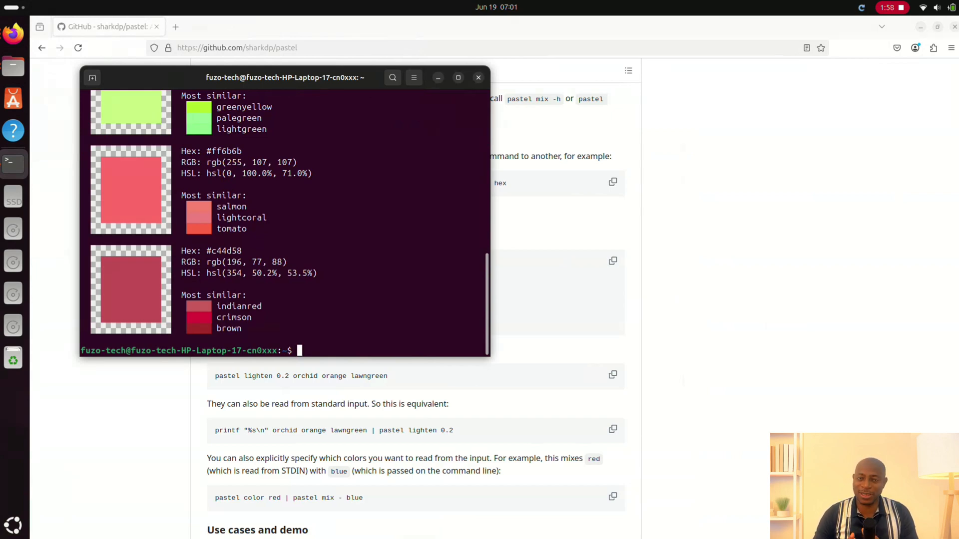
- Paste and run pastel mix "#ff6347" "#4682b4" to finish the pastel demo
{"action": "right_click", "coordinate": [299, 350]}
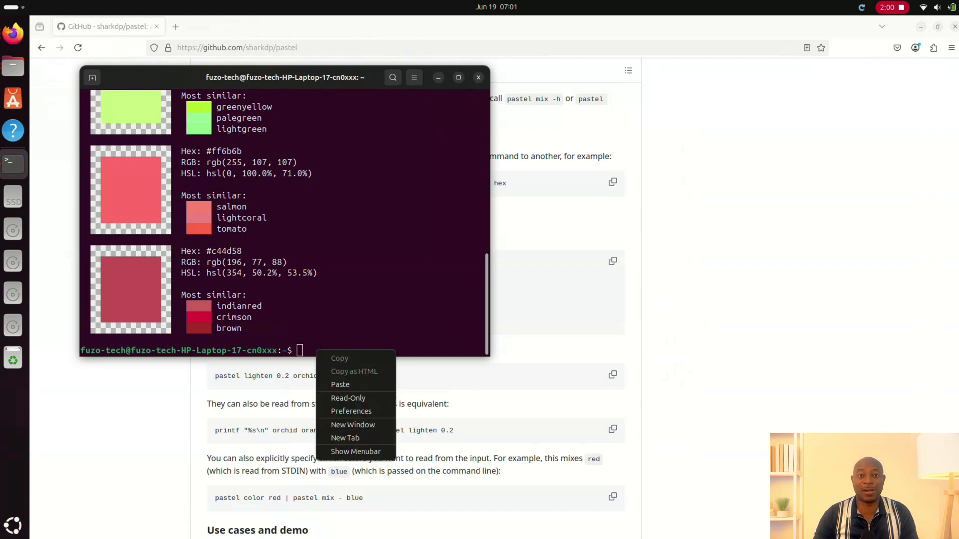
{"action": "type", "text": "pastel mix \"#ff6347\" \"#4682b4\""}
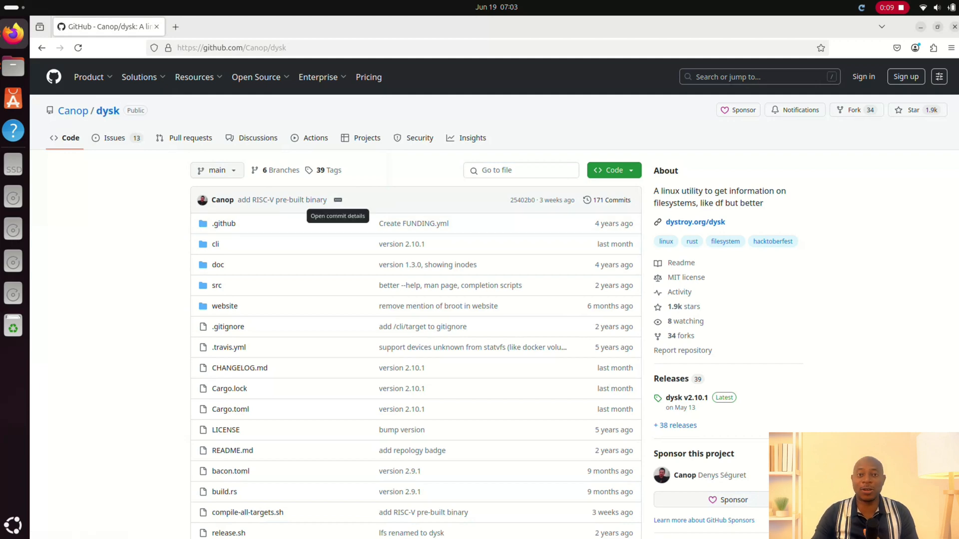
- Scroll the dysk install page's crates.io and source commands, then return to the dysk README tab
{"action": "scroll", "scroll_direction": "down", "scroll_amount": 3}
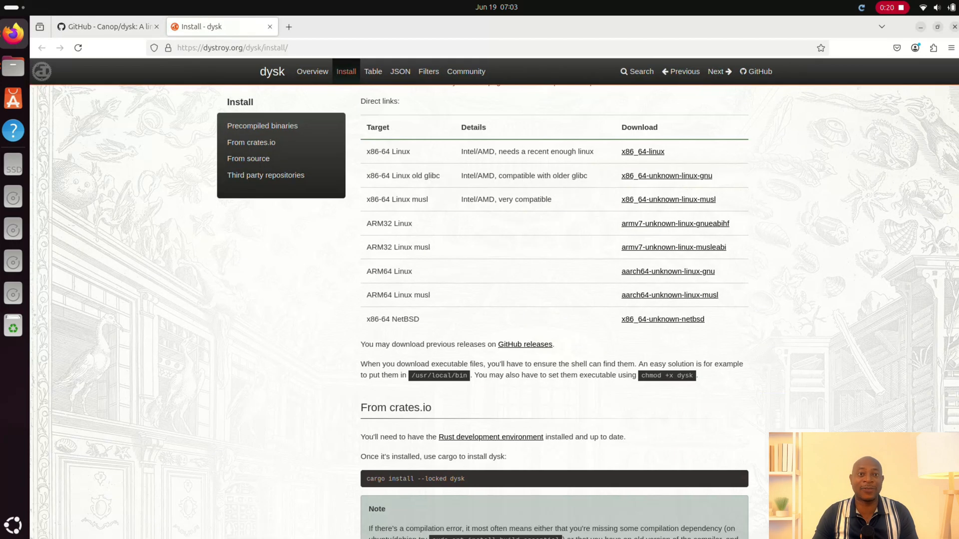
{"action": "scroll", "scroll_direction": "down", "scroll_amount": 3}
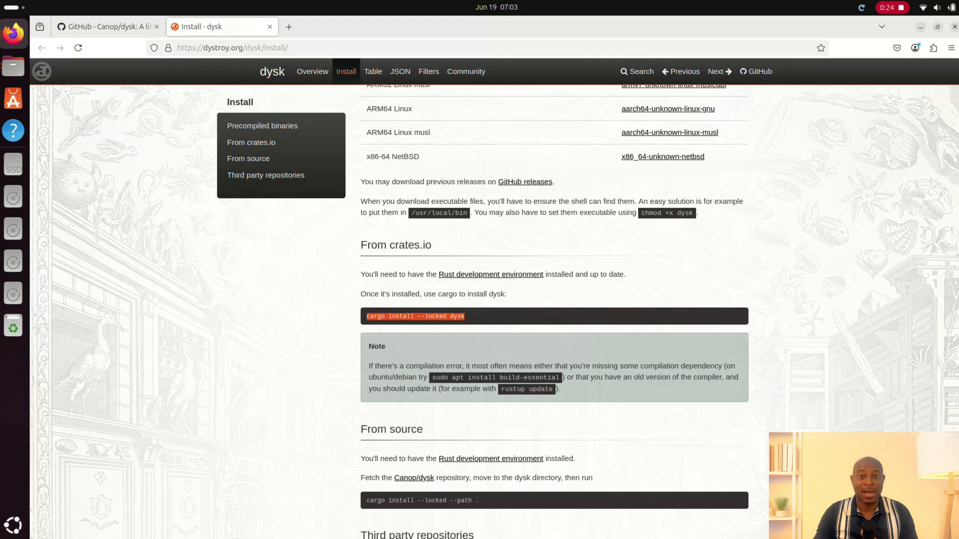
{"action": "scroll", "scroll_direction": "down", "scroll_amount": 3}
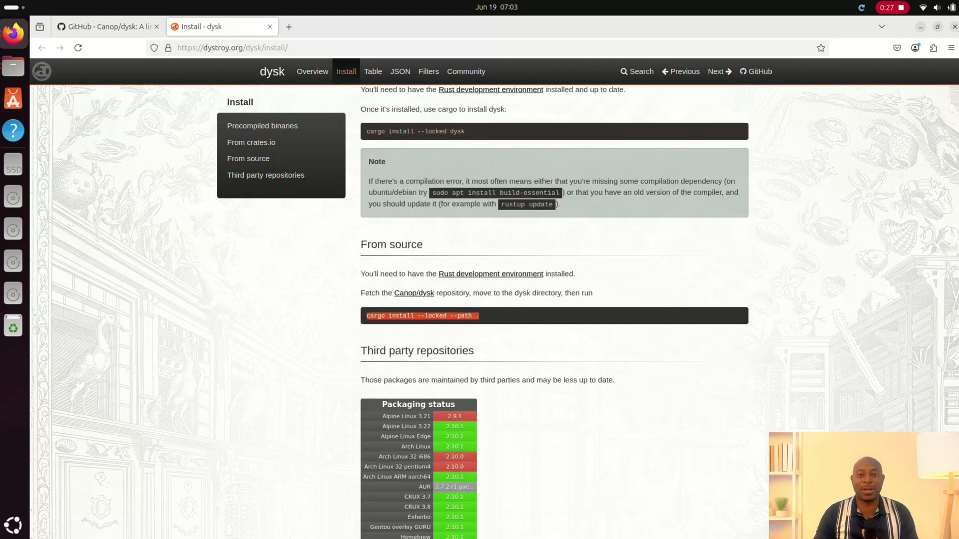
{"action": "left_click", "coordinate": [103, 26]}
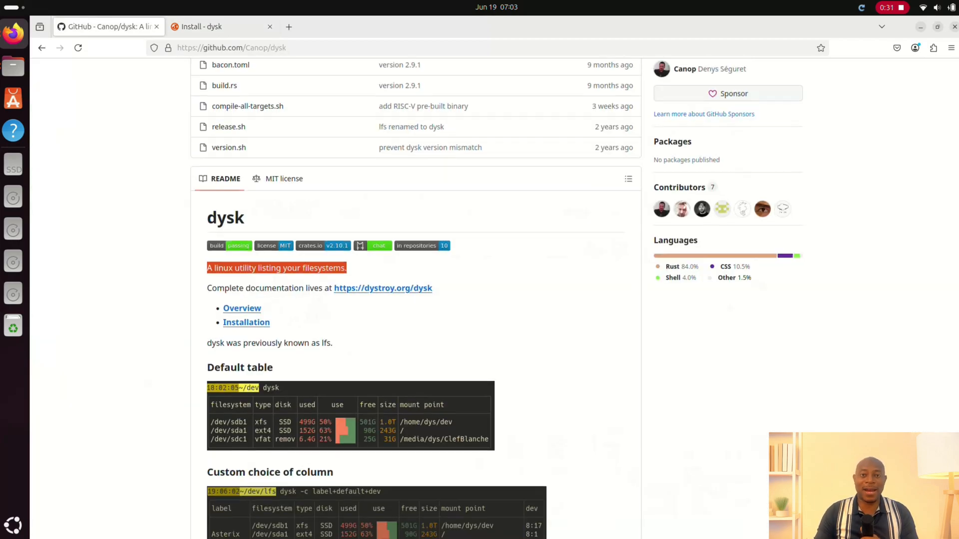